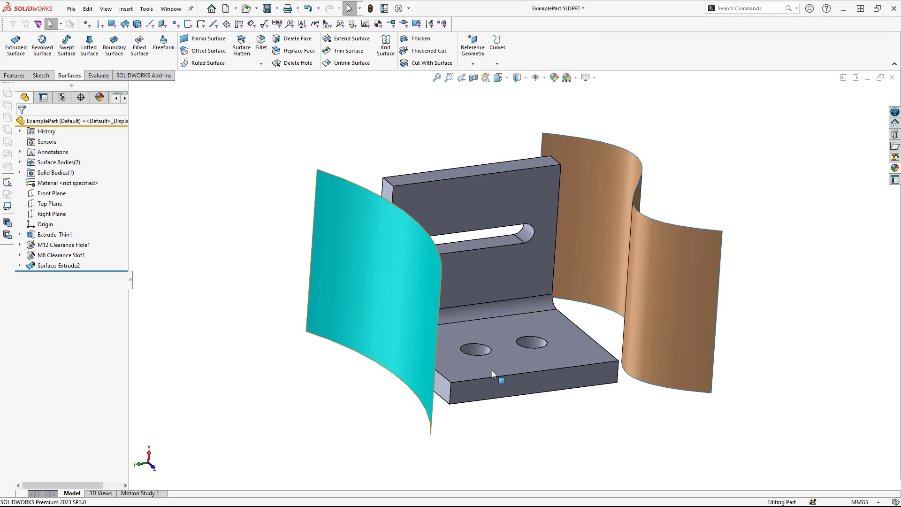
mouse_move(357, 333)
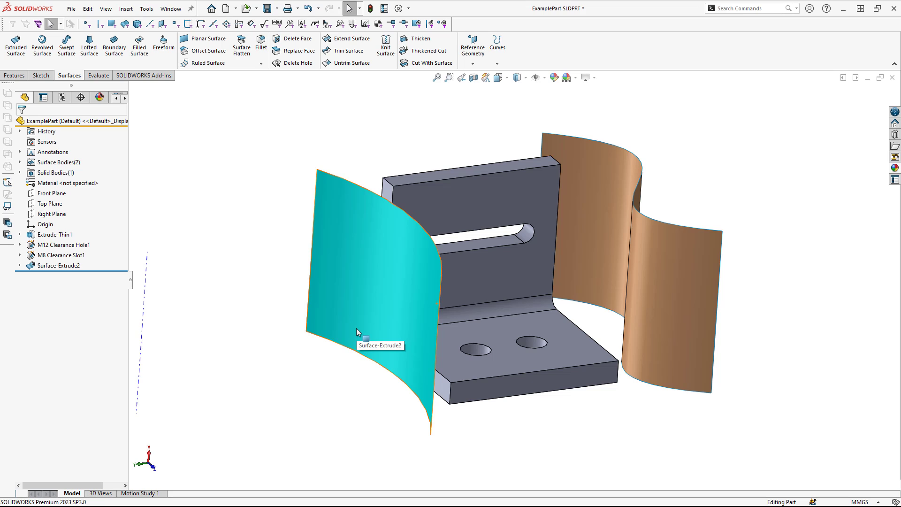
mouse_move(351, 370)
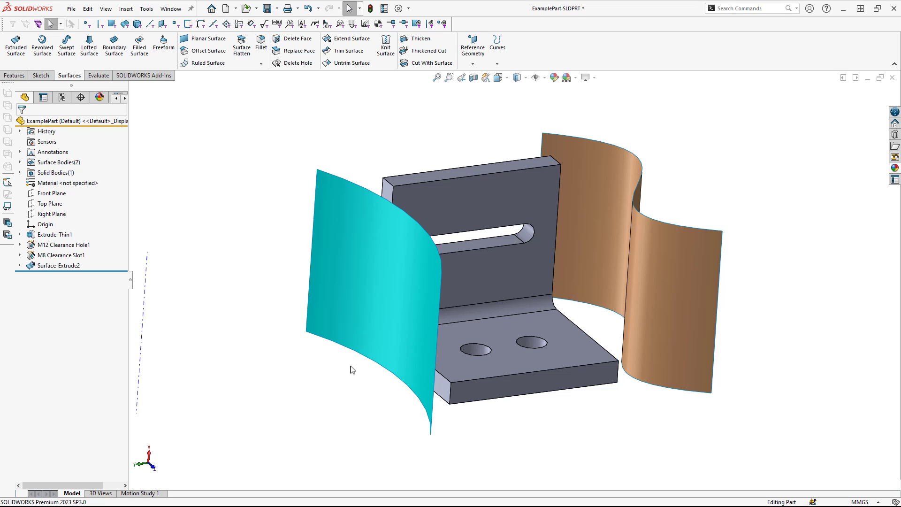
mouse_move(361, 292)
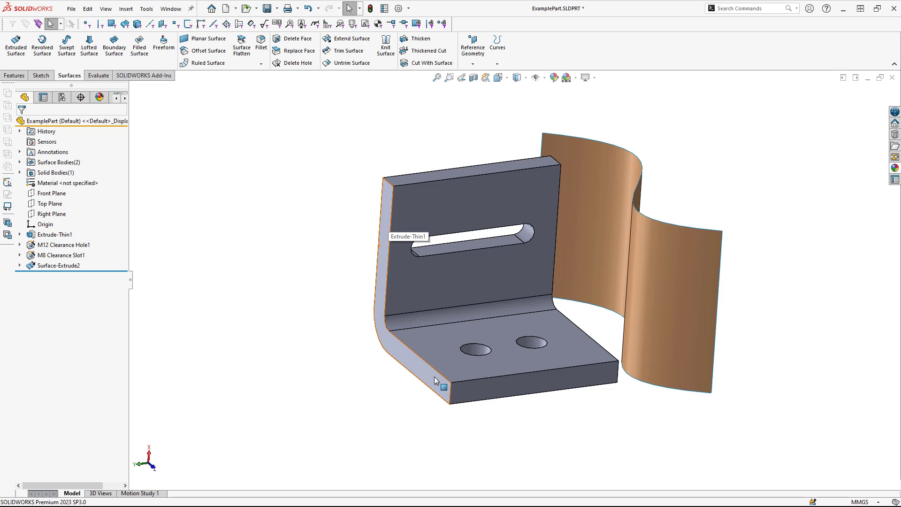
mouse_move(410, 363)
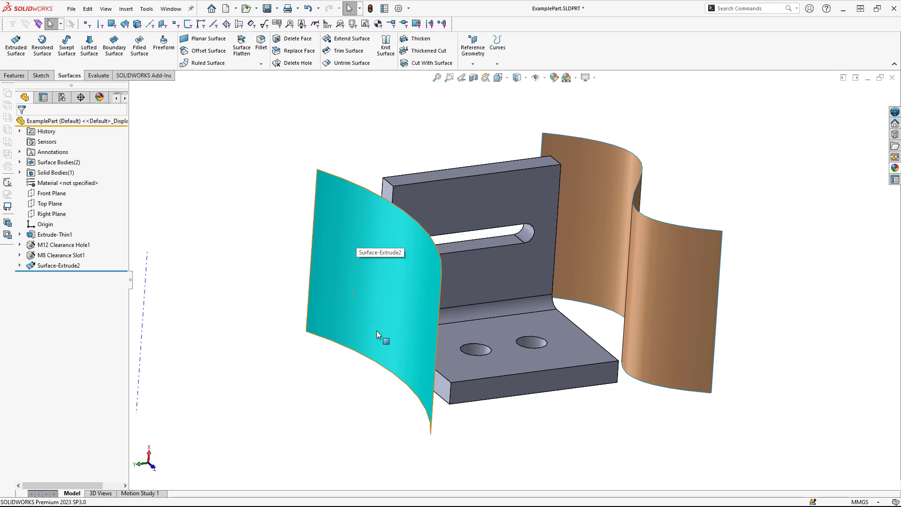
mouse_move(368, 332)
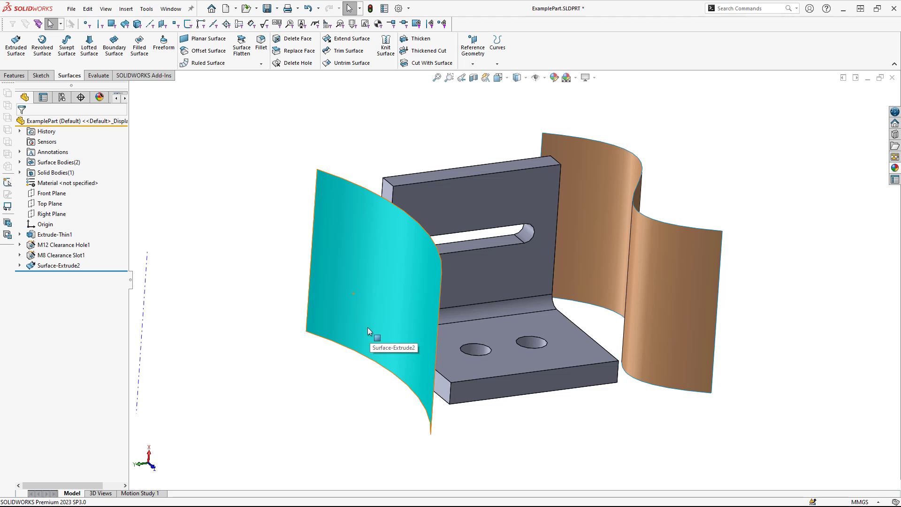
mouse_move(357, 322)
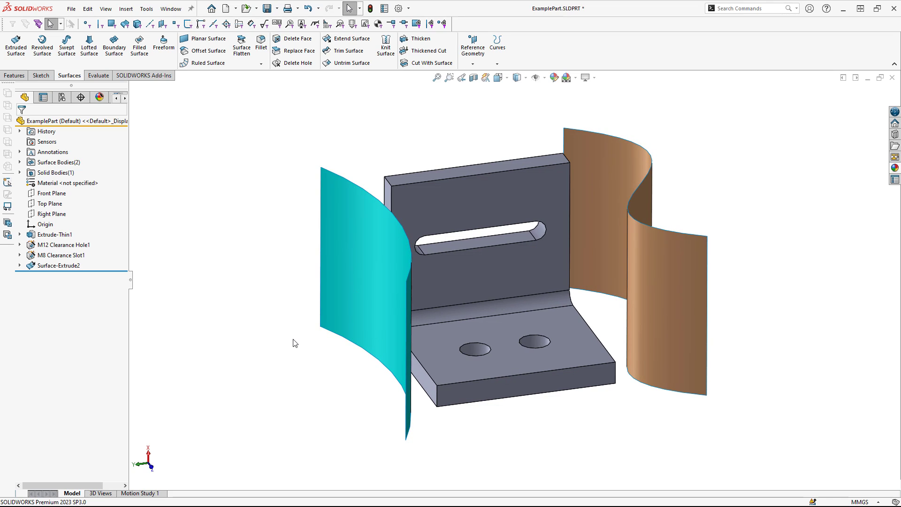
mouse_move(194, 219)
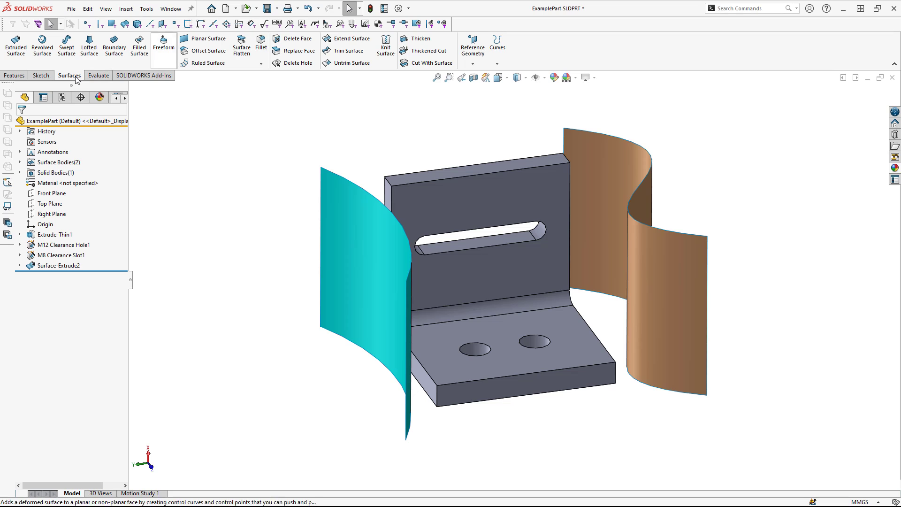
- Start Replace Face and pick the bracket's left and right flat end faces as targets
click(299, 51)
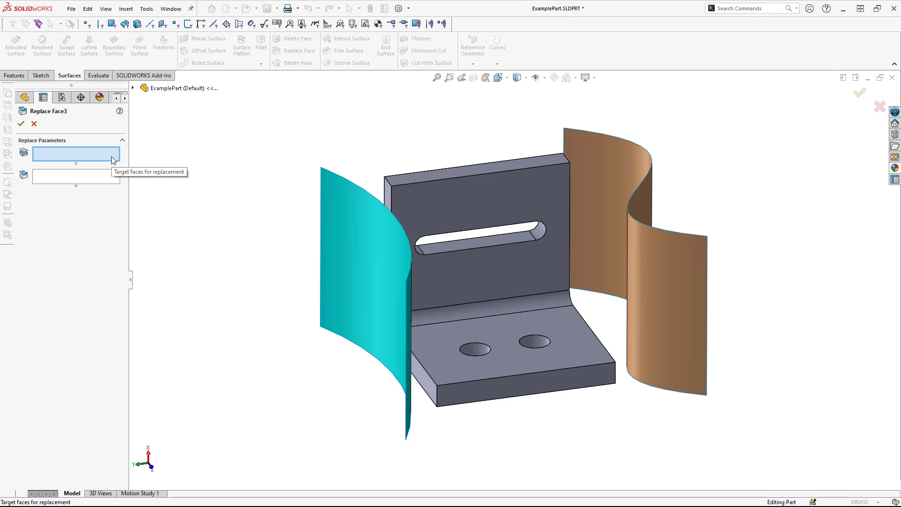
mouse_move(175, 158)
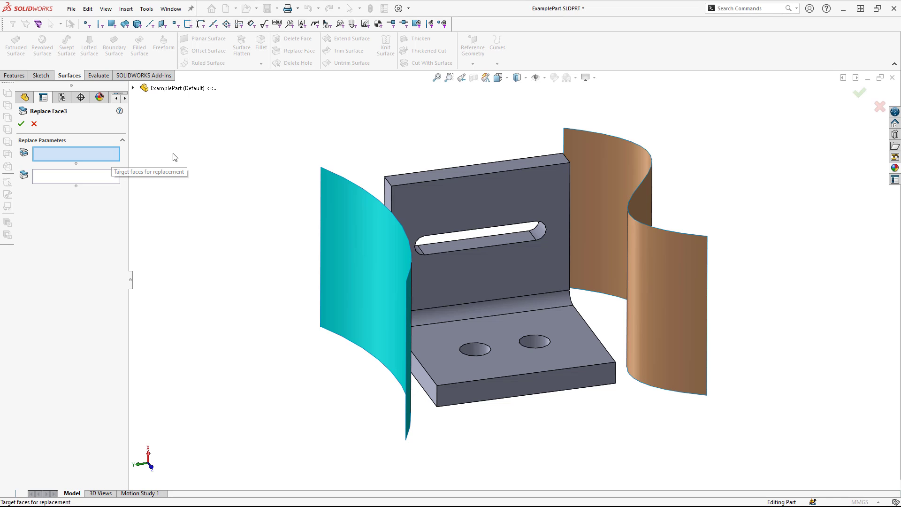
mouse_move(235, 153)
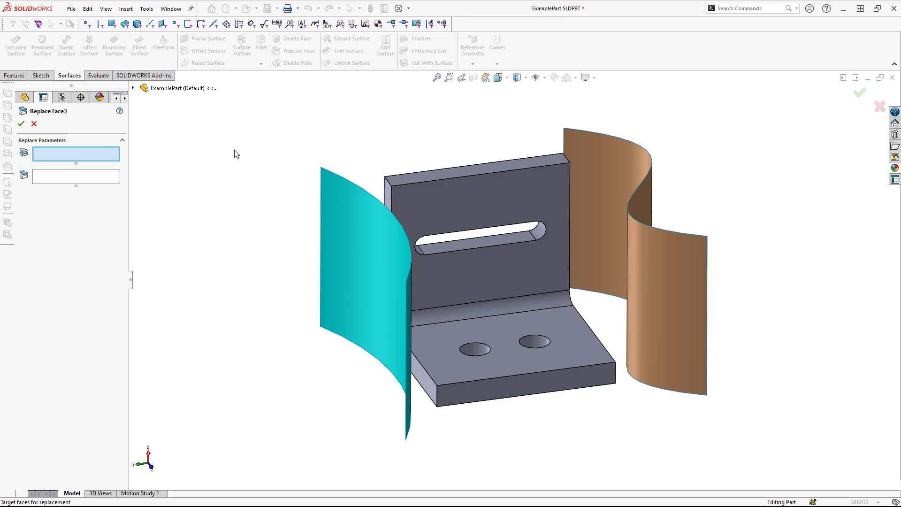
mouse_move(425, 384)
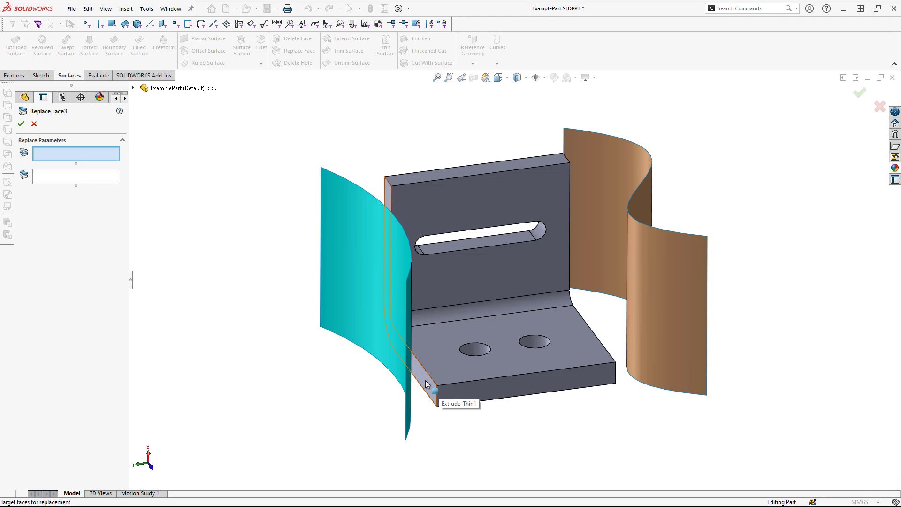
click(428, 385)
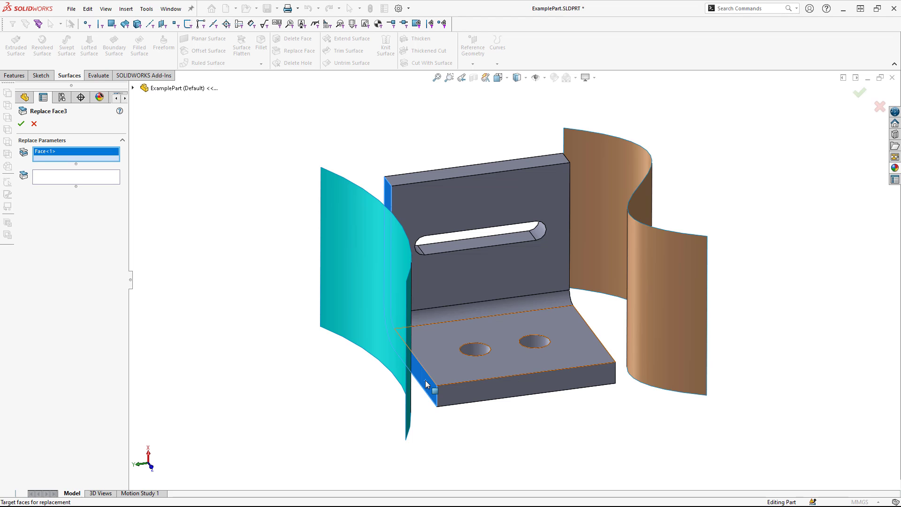
drag(426, 385, 600, 367)
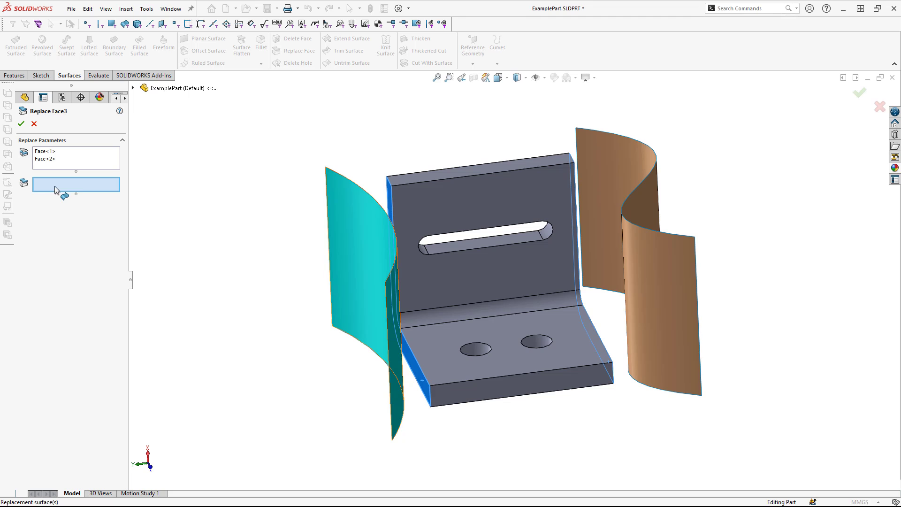
- Choose the left and right curved Surface-Extrude2 sheets as the replacement surfaces
click(357, 247)
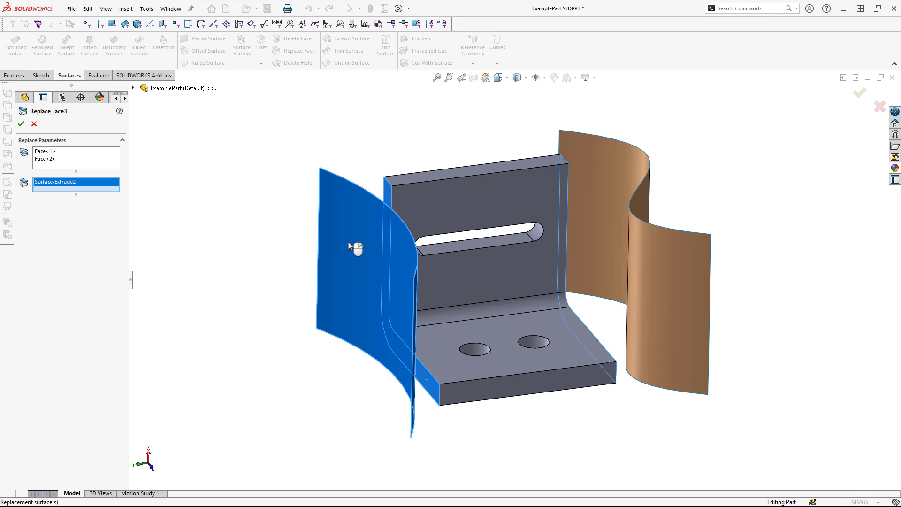
click(624, 192)
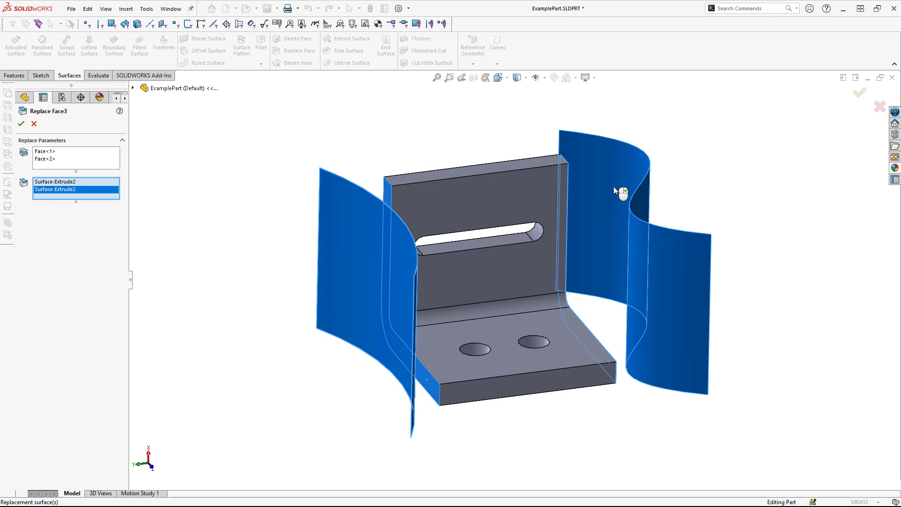
mouse_move(556, 195)
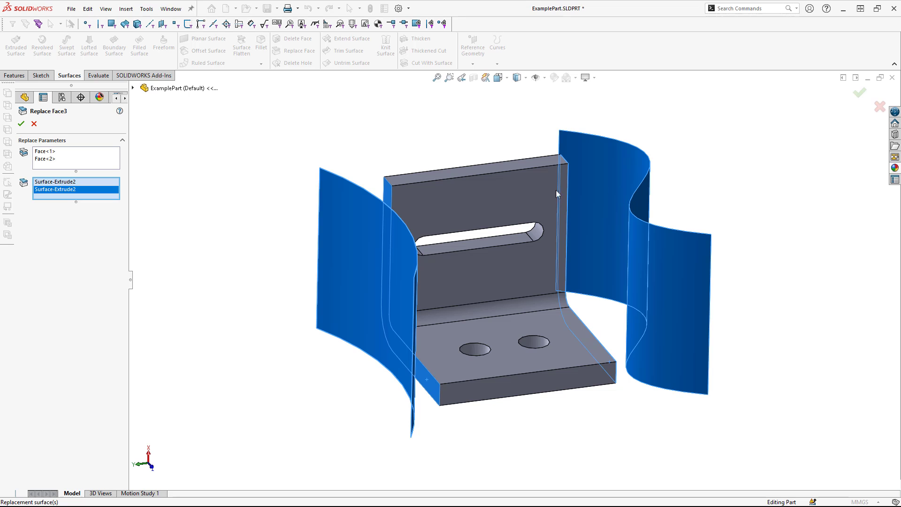
mouse_move(211, 216)
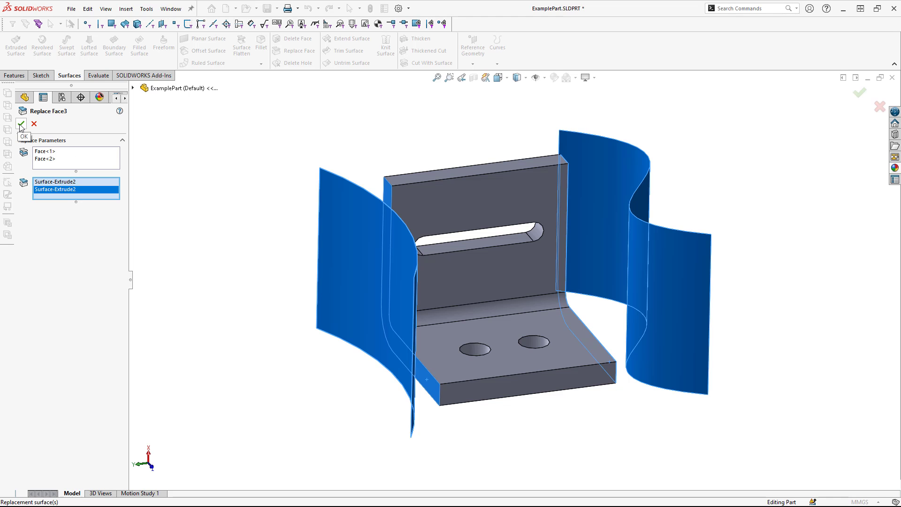
- Confirm Replace Face3 so the bracket ends follow the curved sheets
click(21, 124)
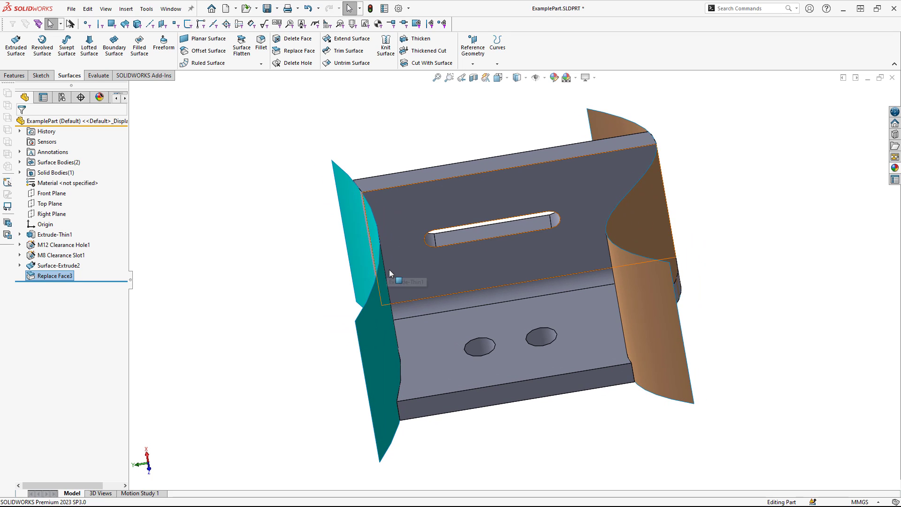
mouse_move(554, 269)
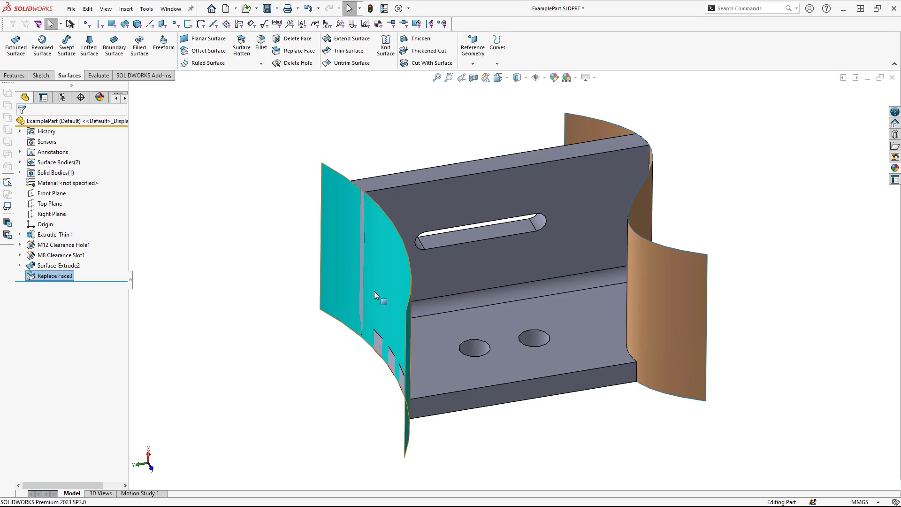
mouse_move(376, 295)
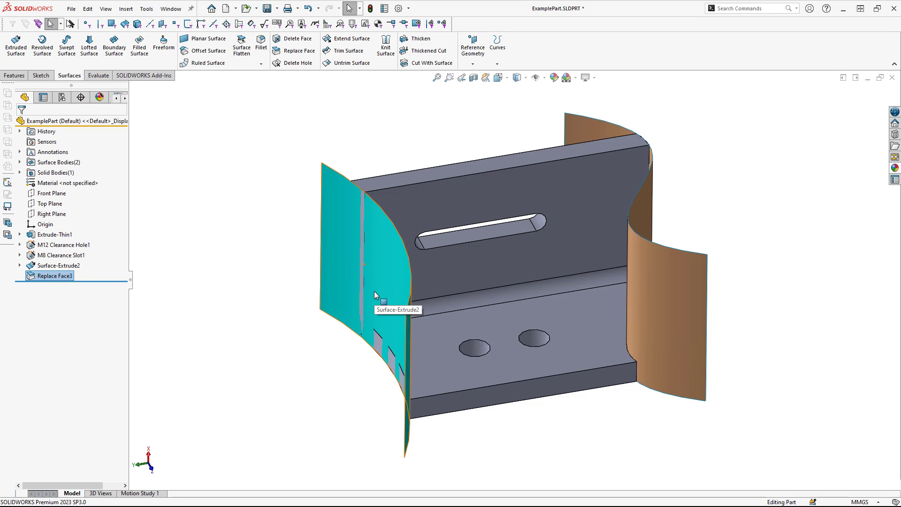
mouse_move(314, 347)
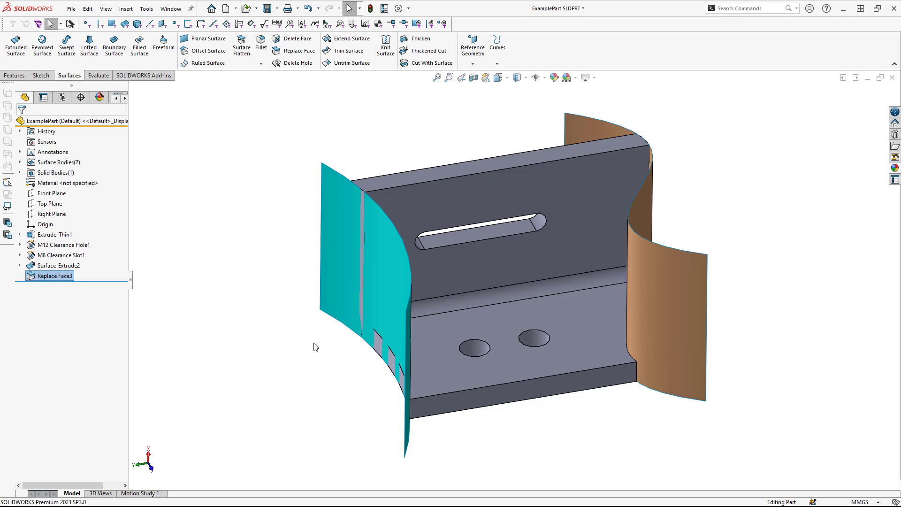
mouse_move(401, 375)
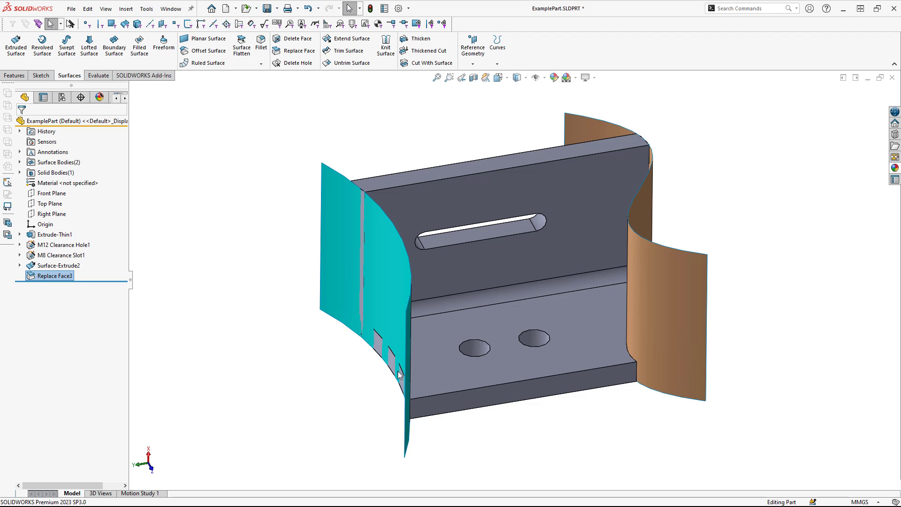
mouse_move(419, 329)
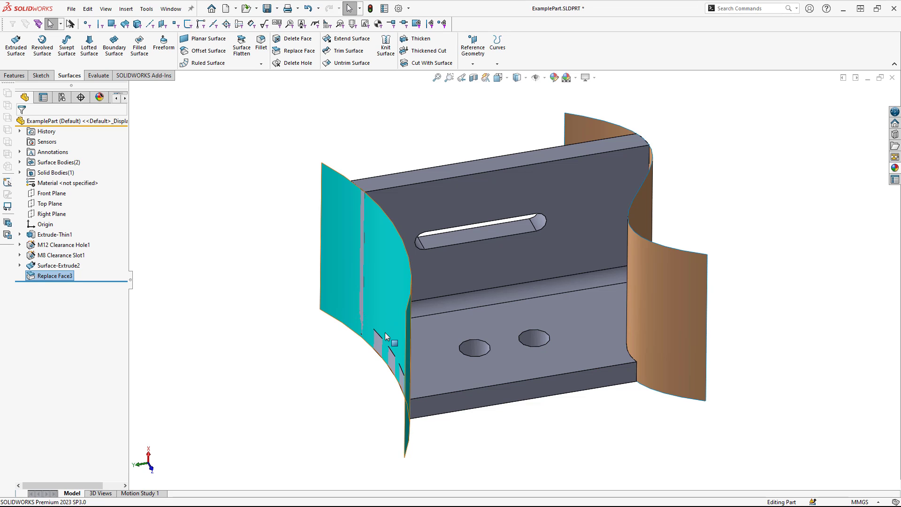
mouse_move(386, 335)
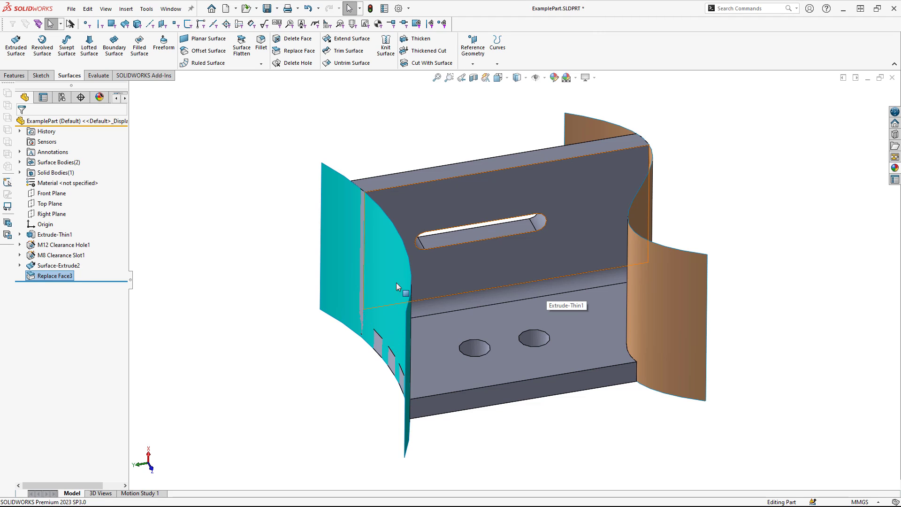
mouse_move(399, 281)
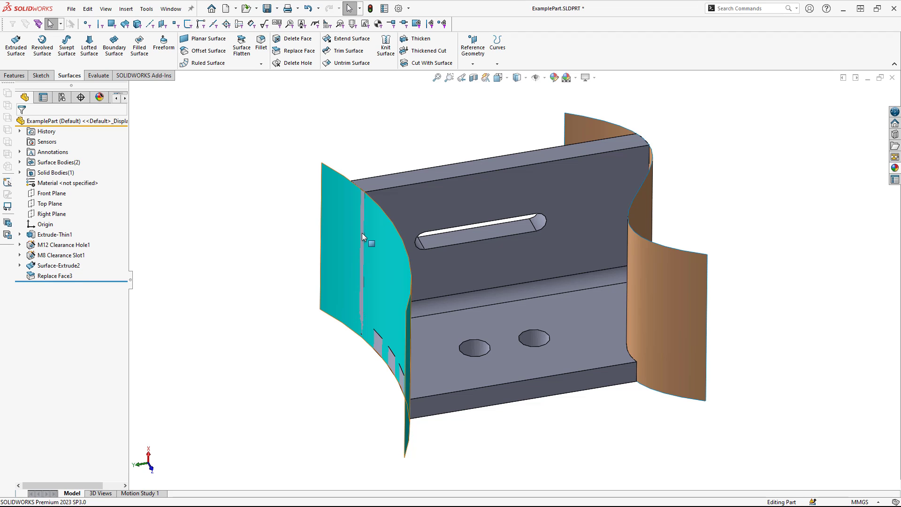
mouse_move(344, 221)
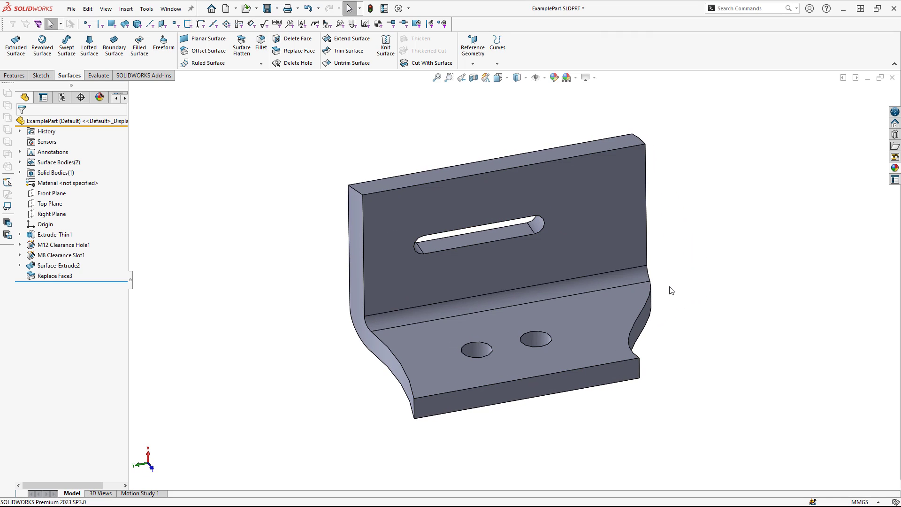
mouse_move(639, 320)
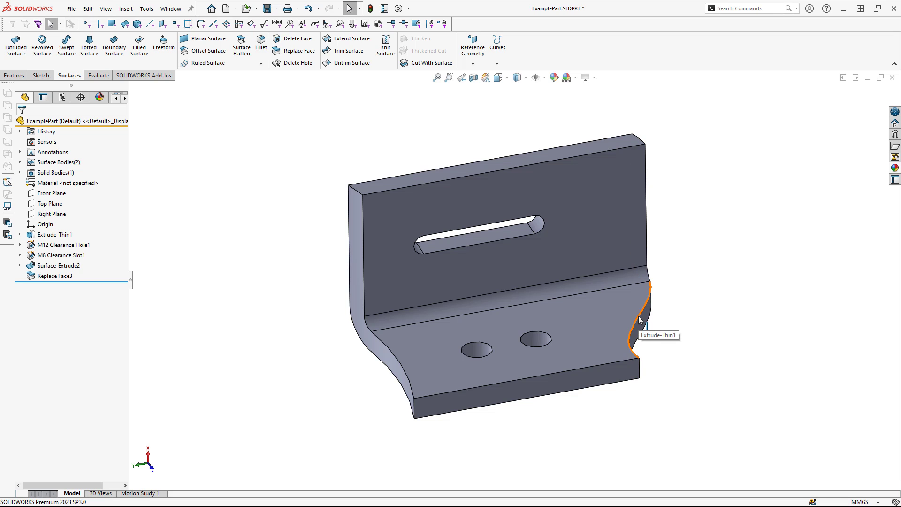